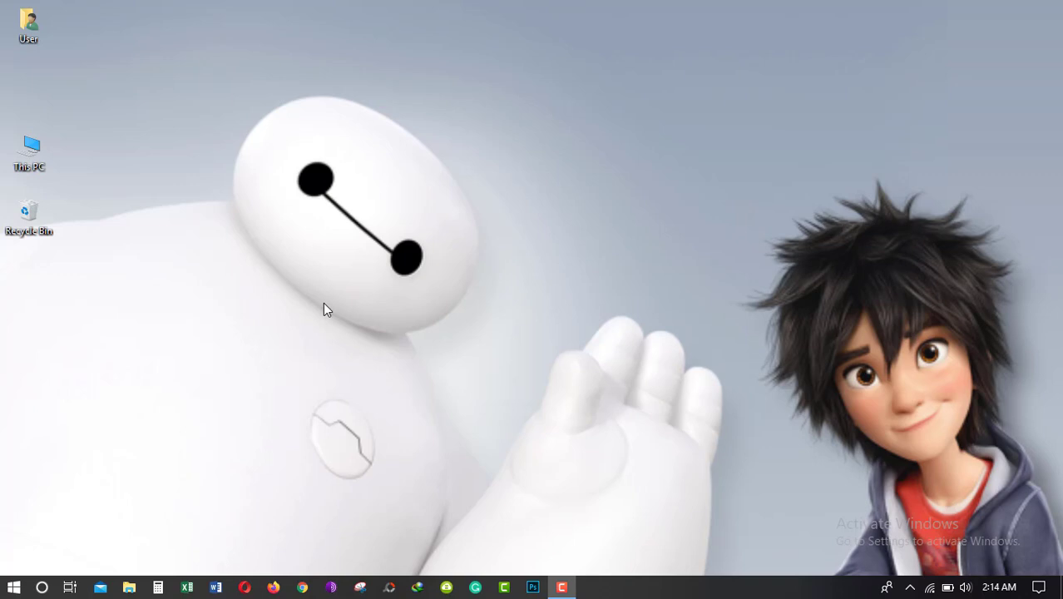
# Step: Search Google for 'mamp' and open the mamp.info MAMP & MAMP PRO result
pyautogui.write('mamp')
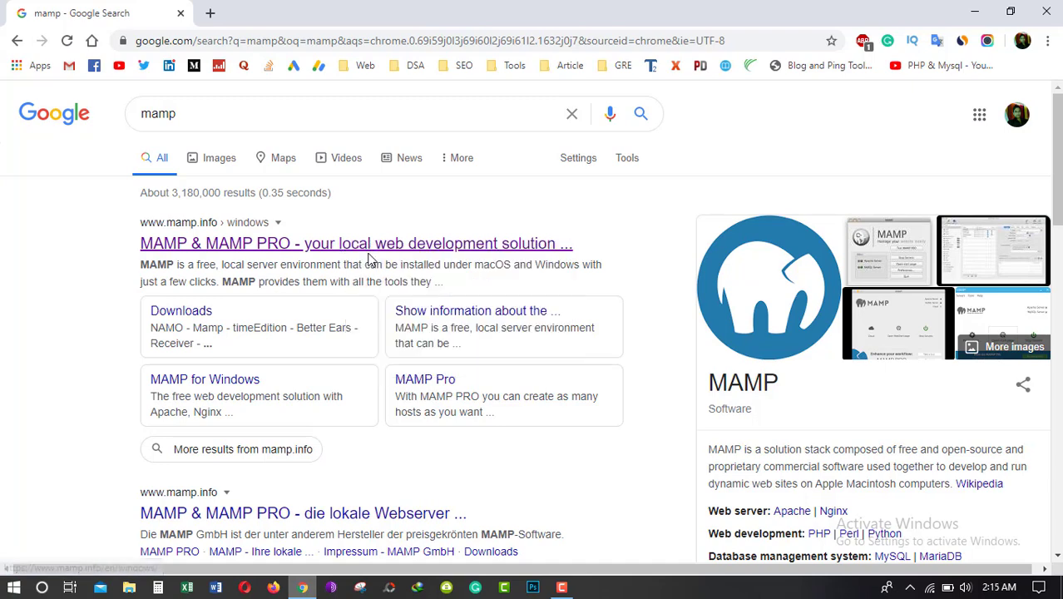
pyautogui.click(355, 243)
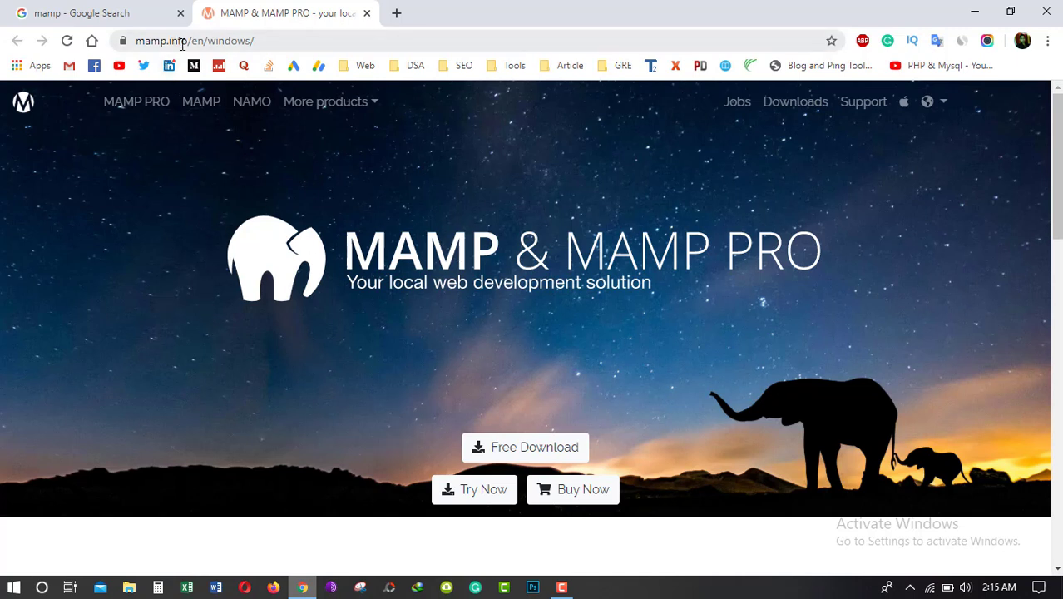
pyautogui.moveTo(301, 281)
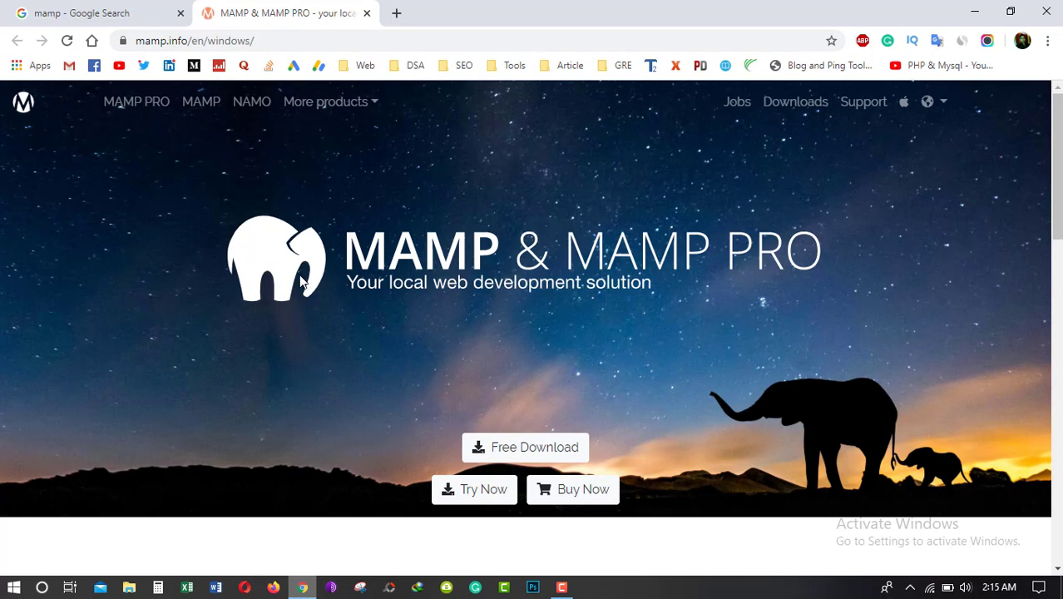
# Step: Scroll the MAMP Windows homepage and go to the Free Download page
pyautogui.scroll(-3)
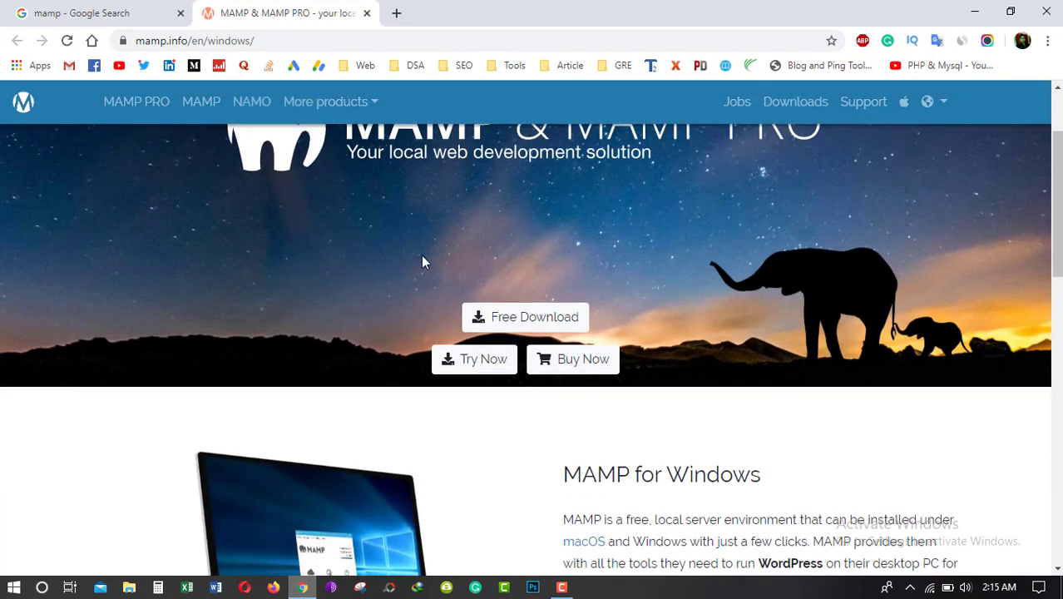
pyautogui.scroll(-3)
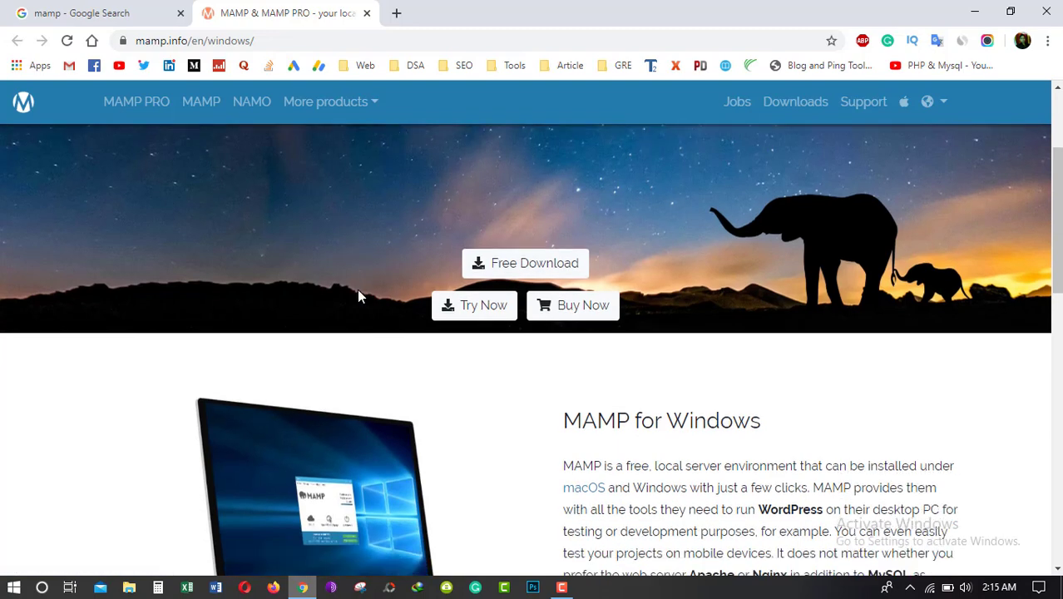
pyautogui.scroll(-3)
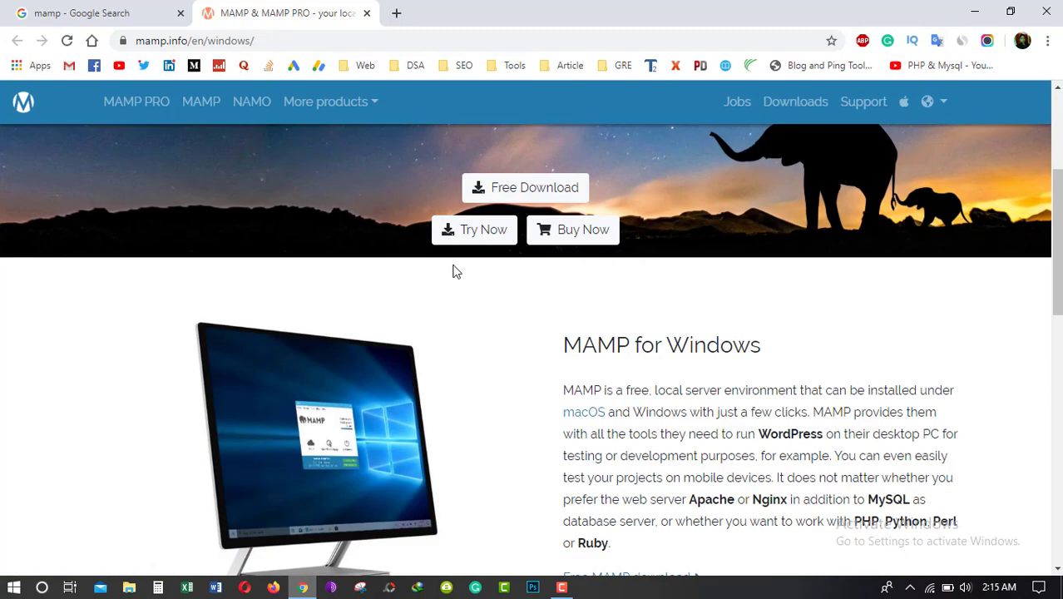
pyautogui.scroll(-3)
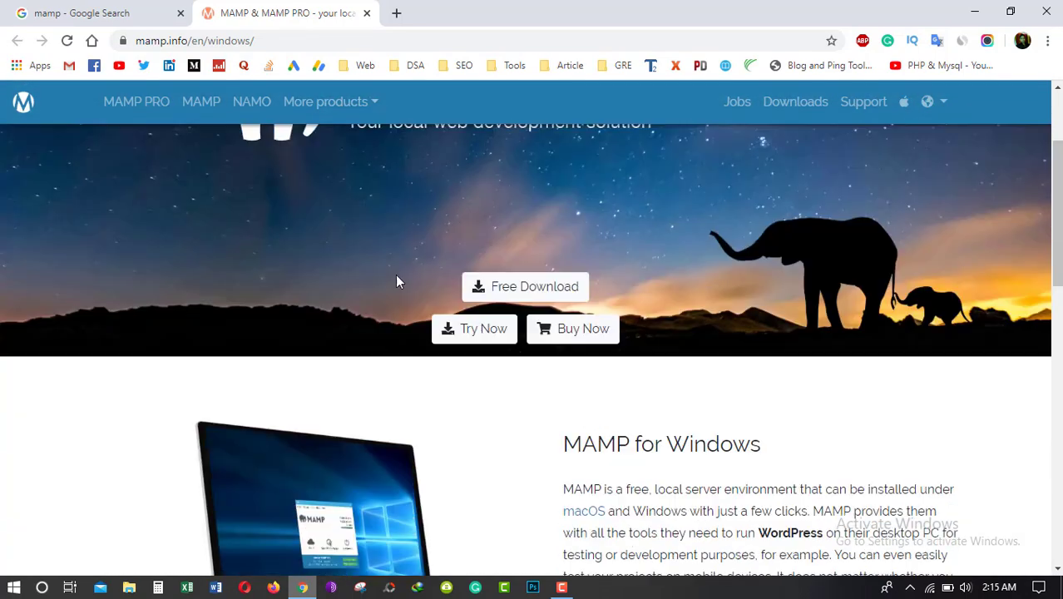
pyautogui.scroll(3)
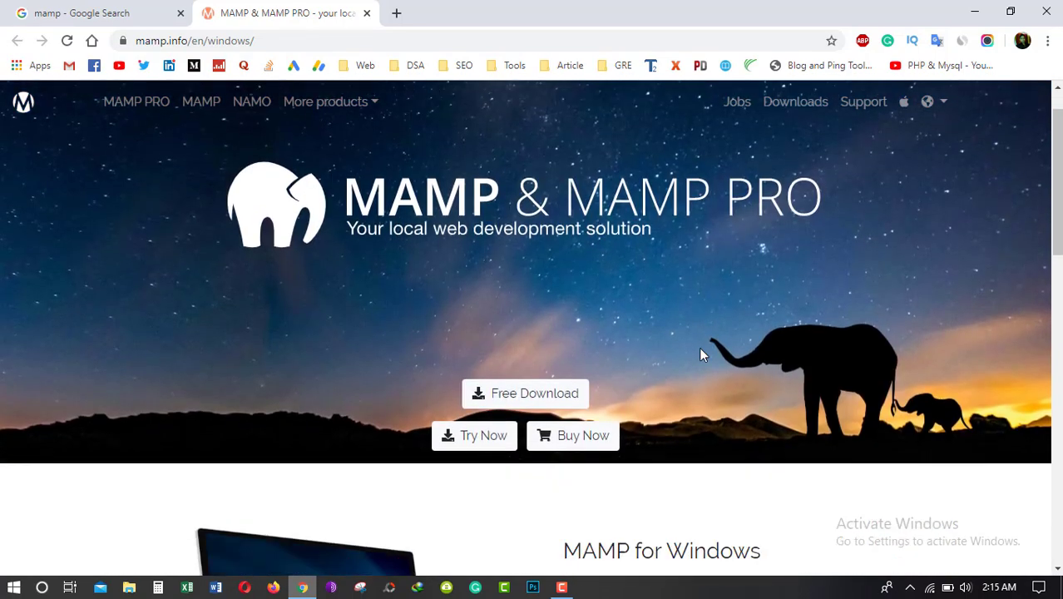
pyautogui.scroll(-3)
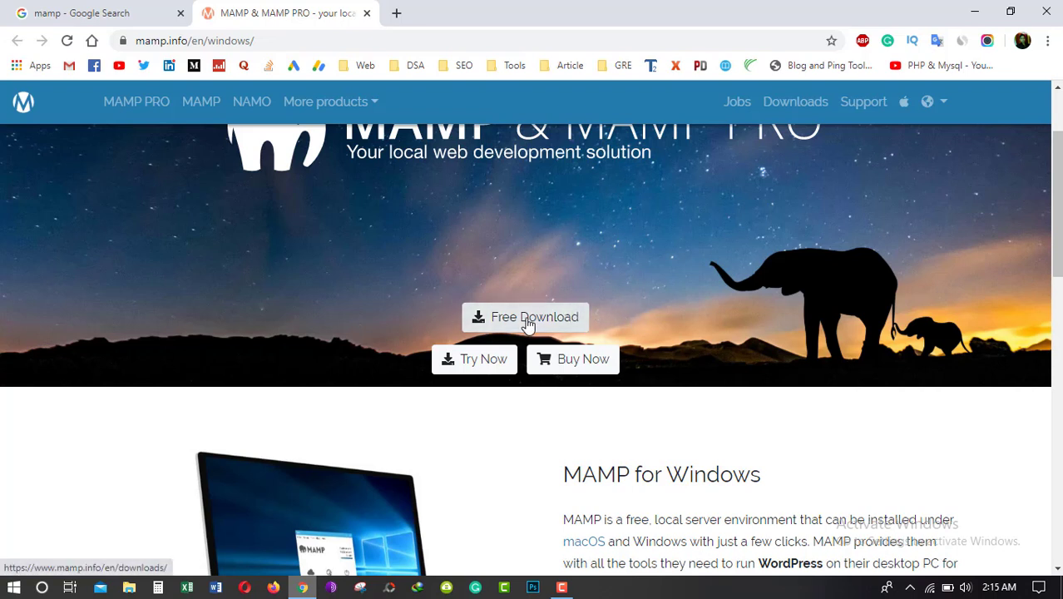
pyautogui.click(524, 317)
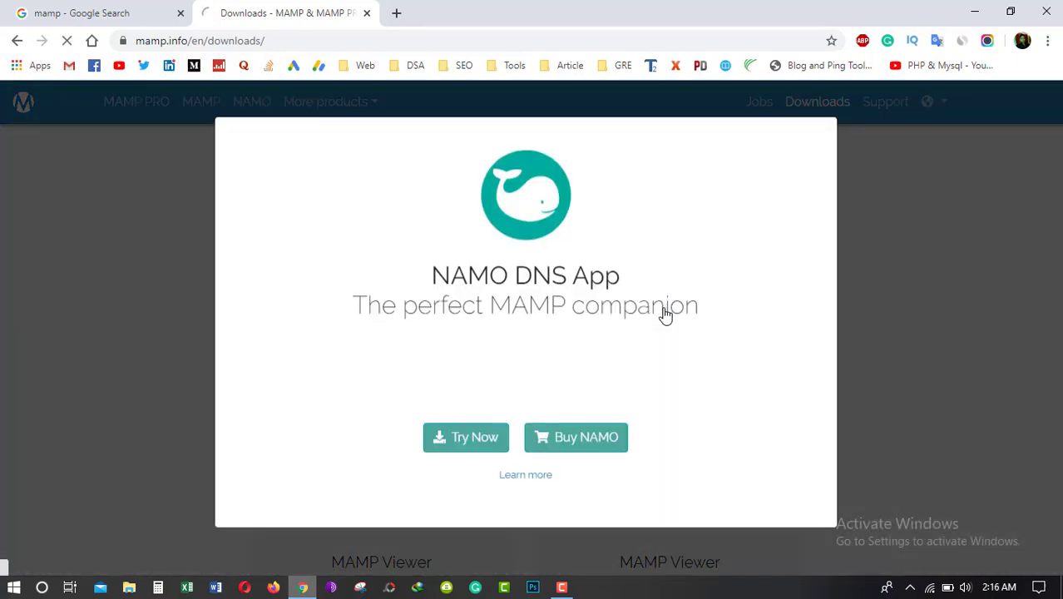
# Step: Download the MAMP & MAMP PRO installer for Windows
pyautogui.click(466, 437)
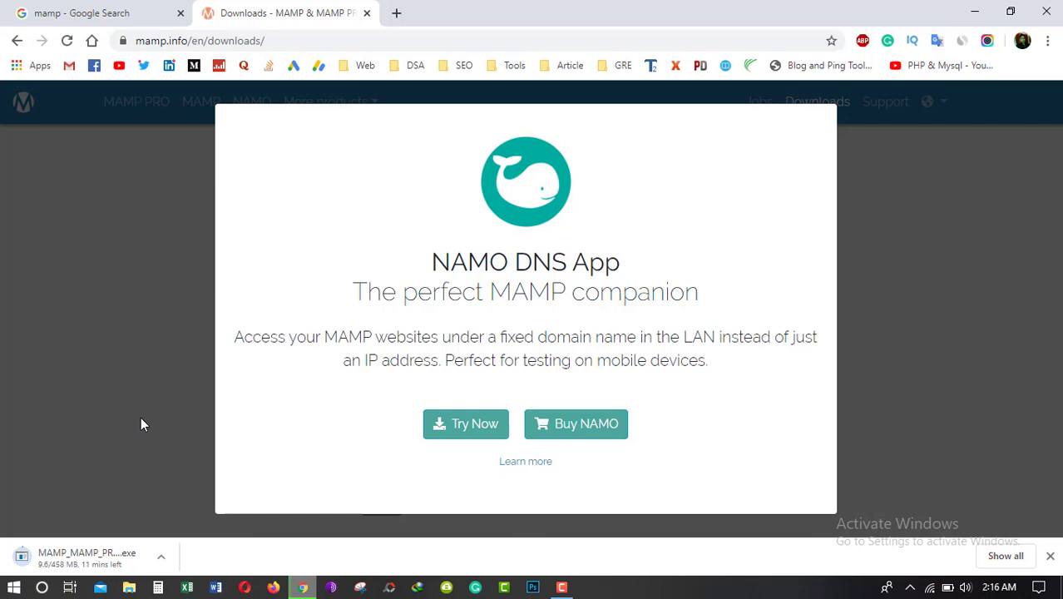
pyautogui.moveTo(880, 279)
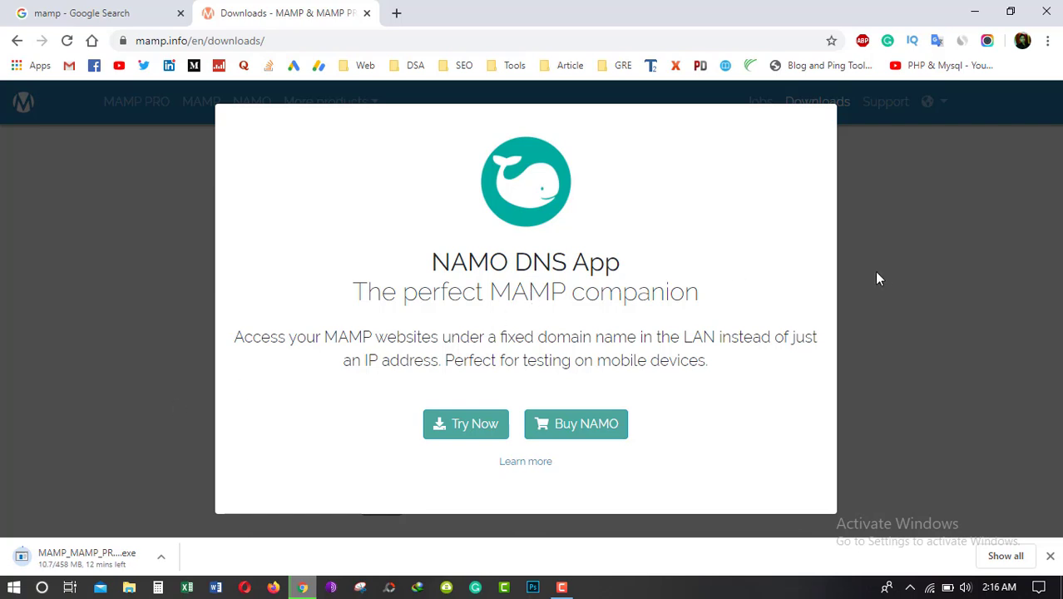
pyautogui.moveTo(153, 360)
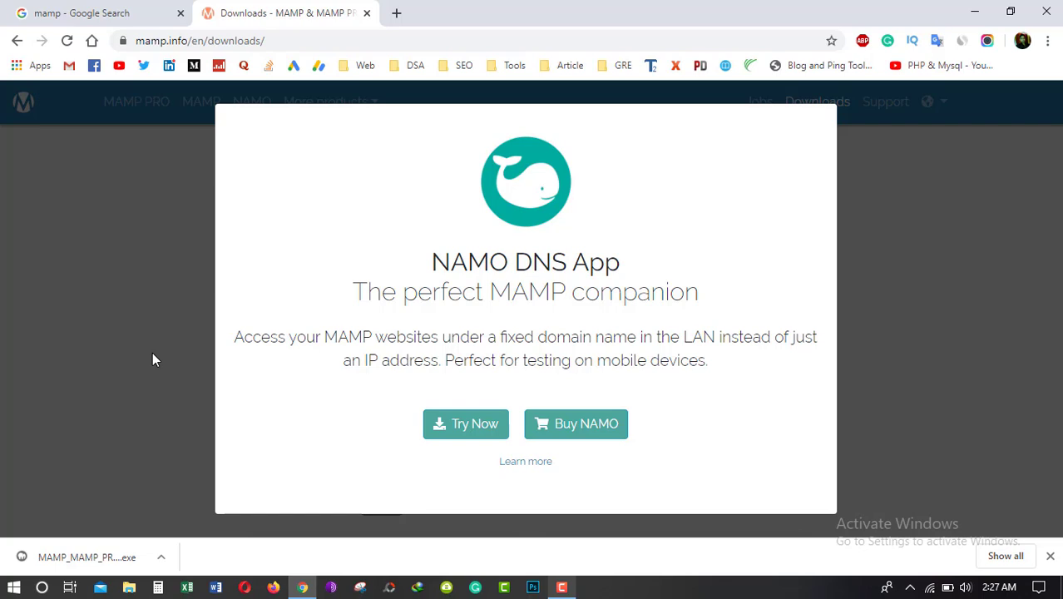
pyautogui.moveTo(974, 11)
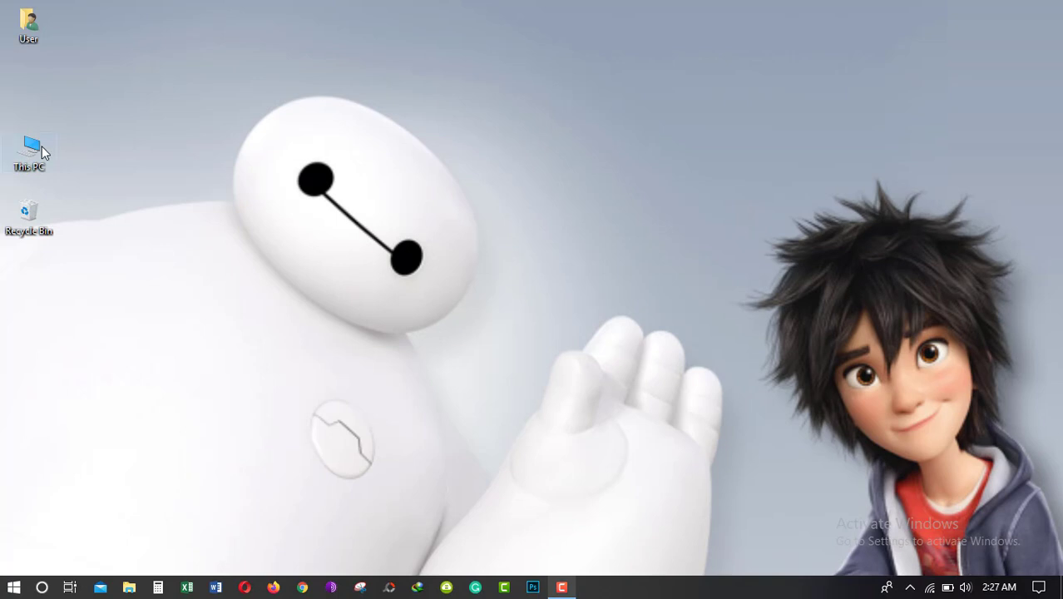
# Step: Browse This PC > Downloads and run MAMP_MAMP_PRO_4.2.0.exe
pyautogui.doubleClick(29, 152)
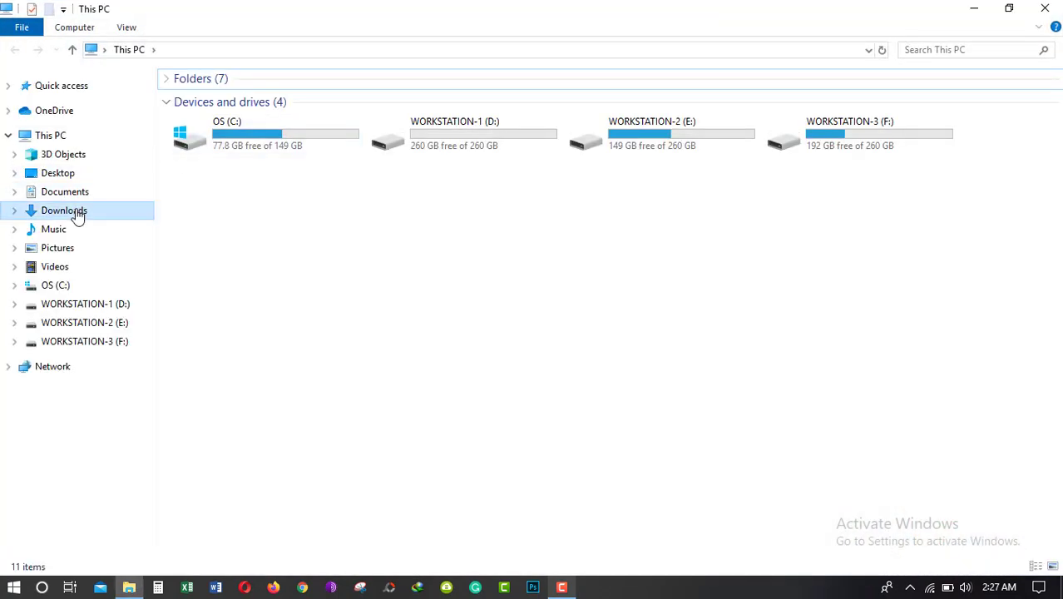
pyautogui.doubleClick(64, 209)
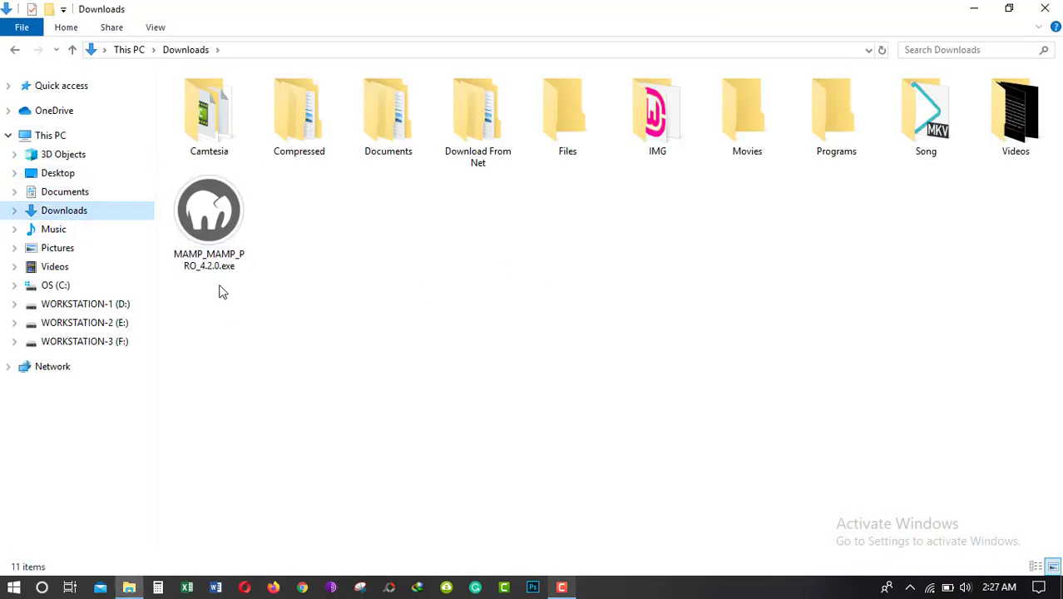
pyautogui.moveTo(237, 287)
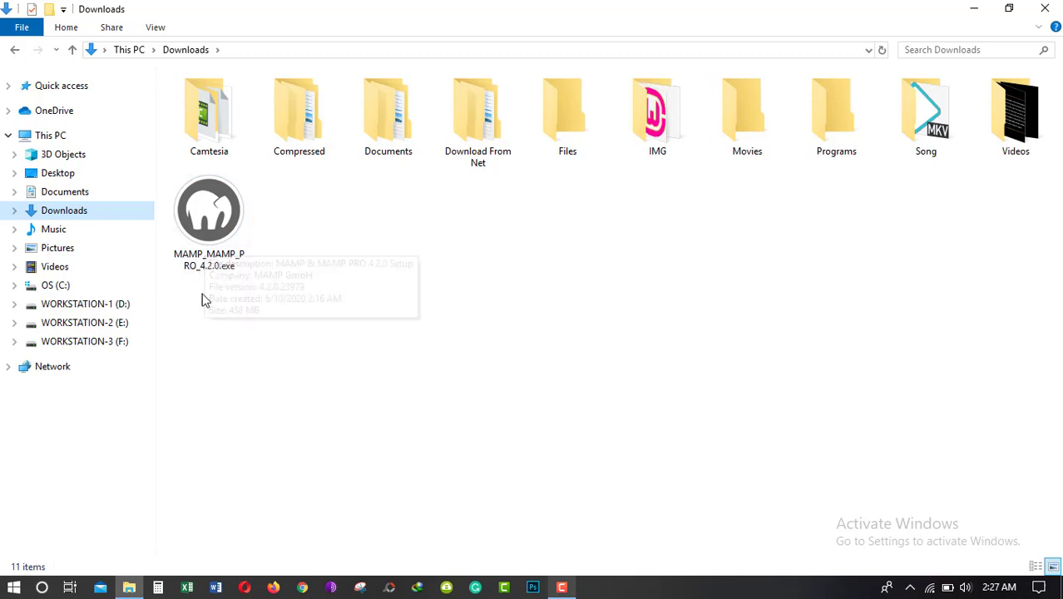
pyautogui.moveTo(255, 291)
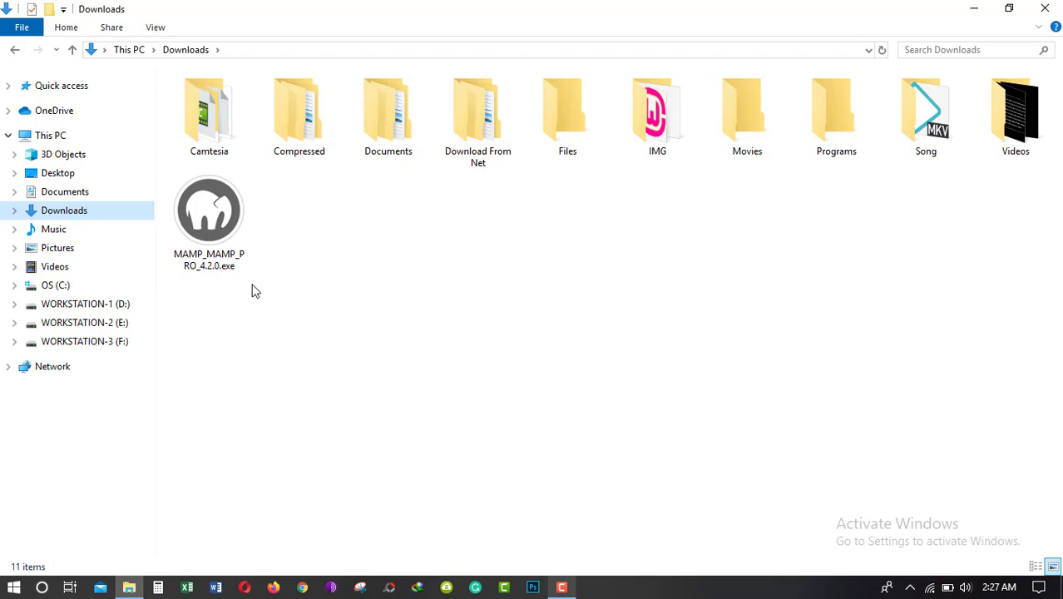
pyautogui.click(209, 209)
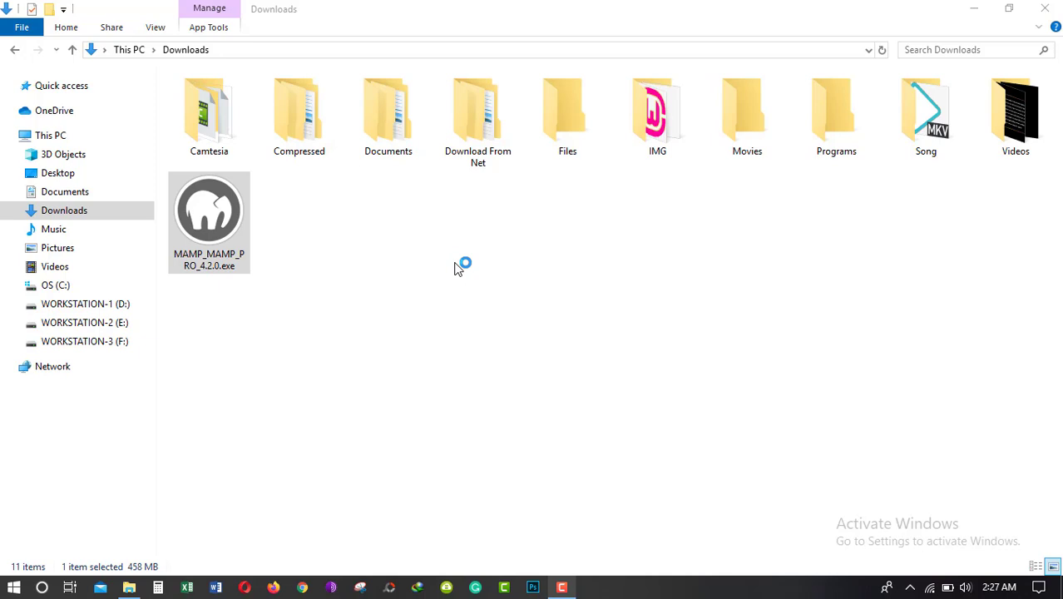
pyautogui.doubleClick(209, 209)
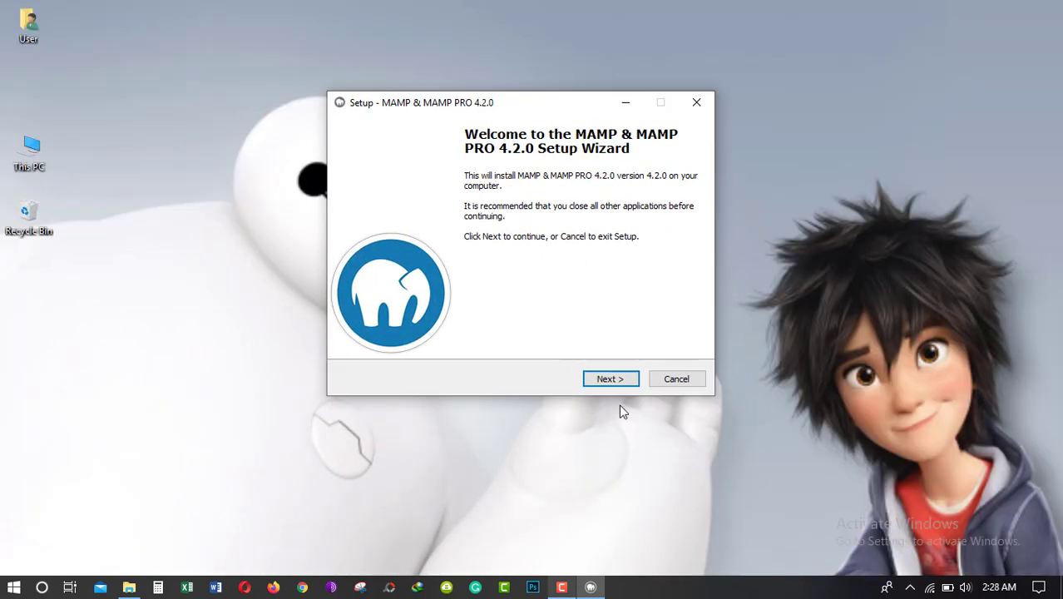
# Step: Deselect MAMP PRO and Apple Bonjour, then accept the licence agreement
pyautogui.click(610, 378)
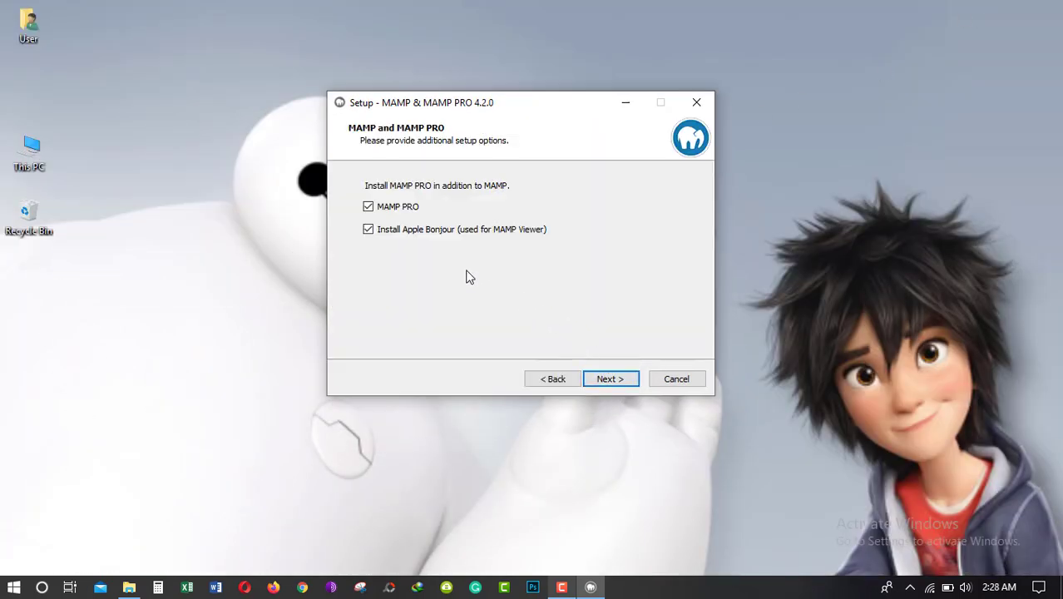
pyautogui.moveTo(399, 224)
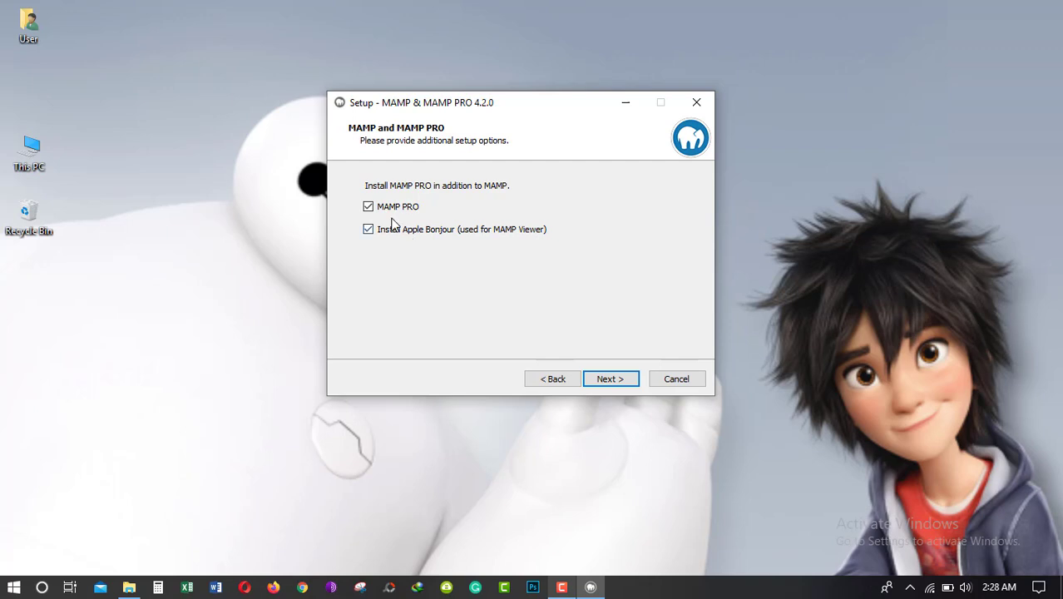
pyautogui.click(368, 207)
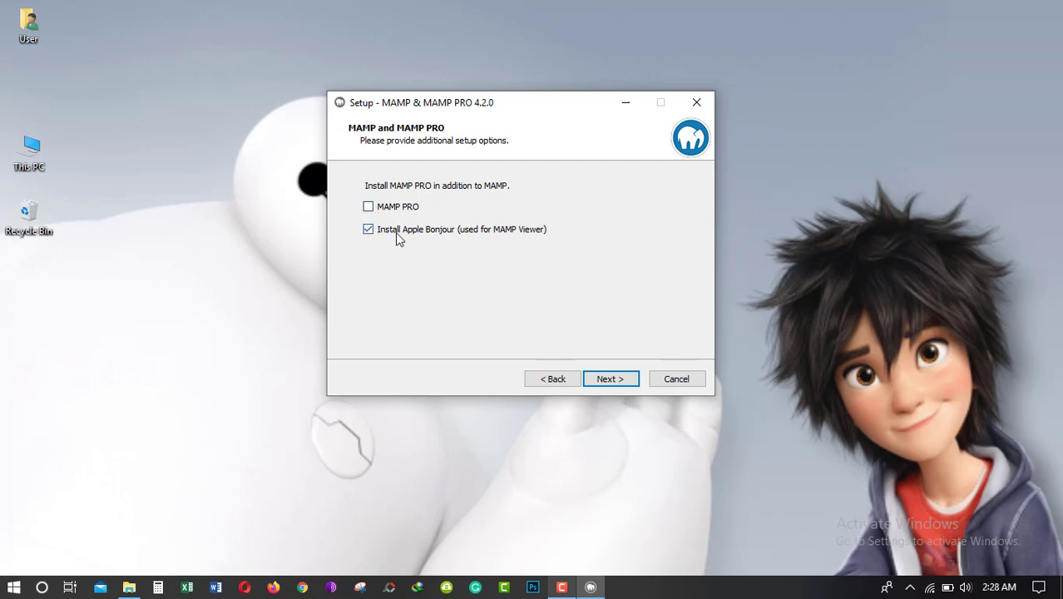
pyautogui.click(368, 229)
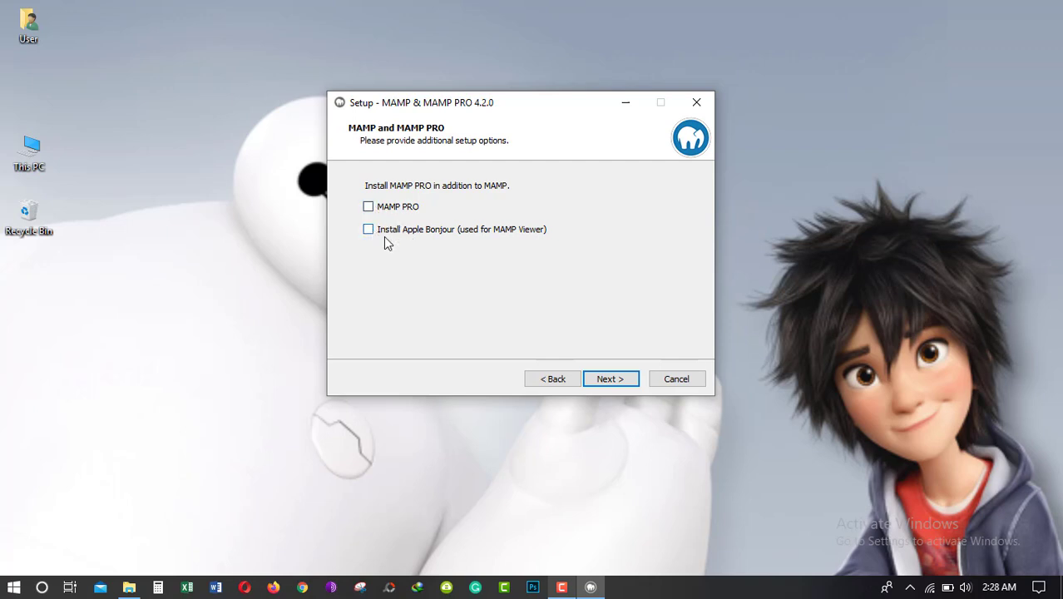
pyautogui.click(610, 378)
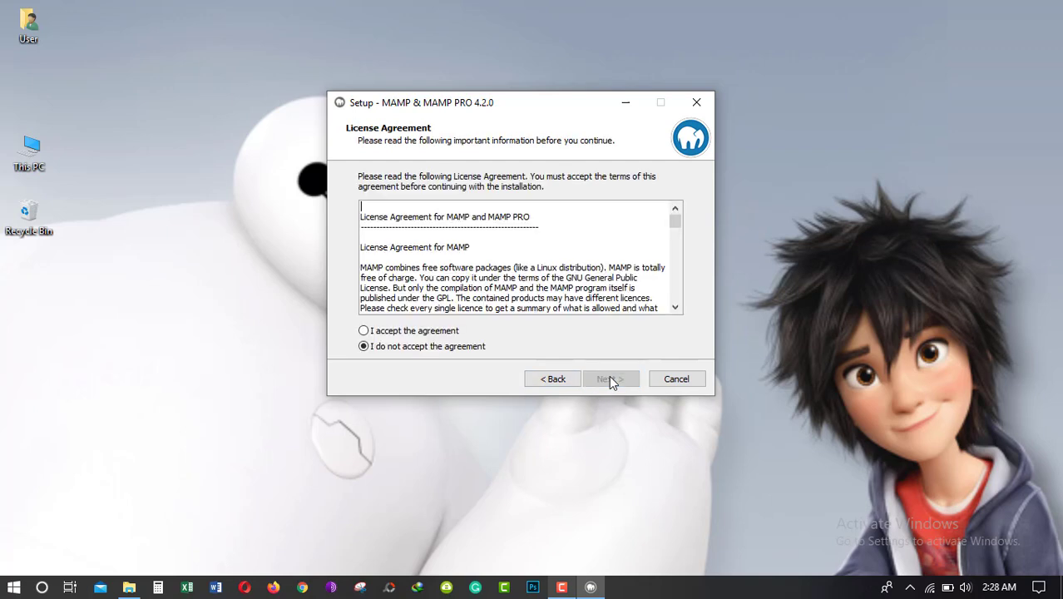
pyautogui.click(363, 330)
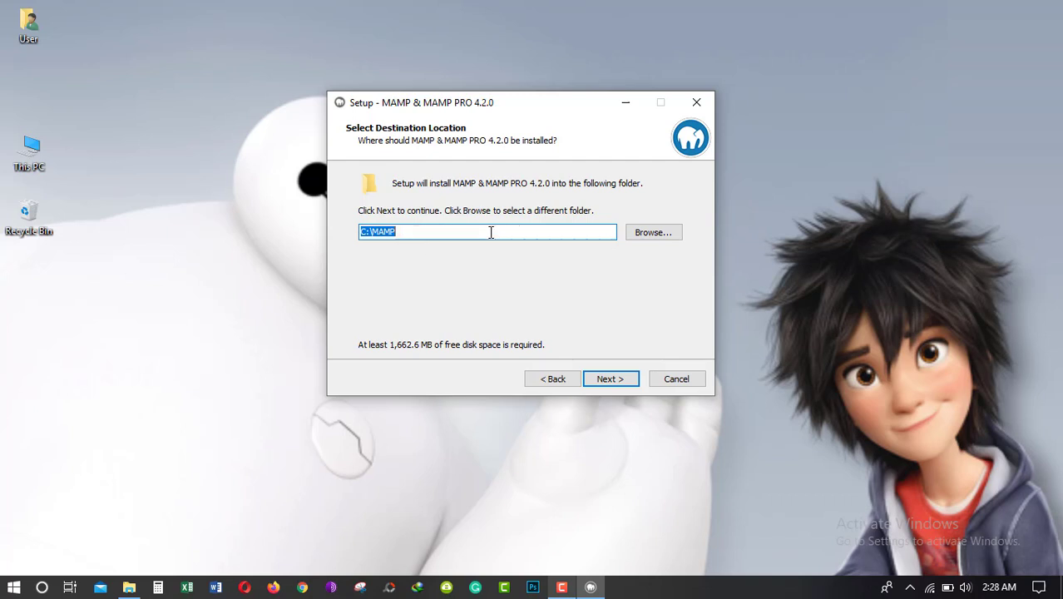
pyautogui.moveTo(490, 281)
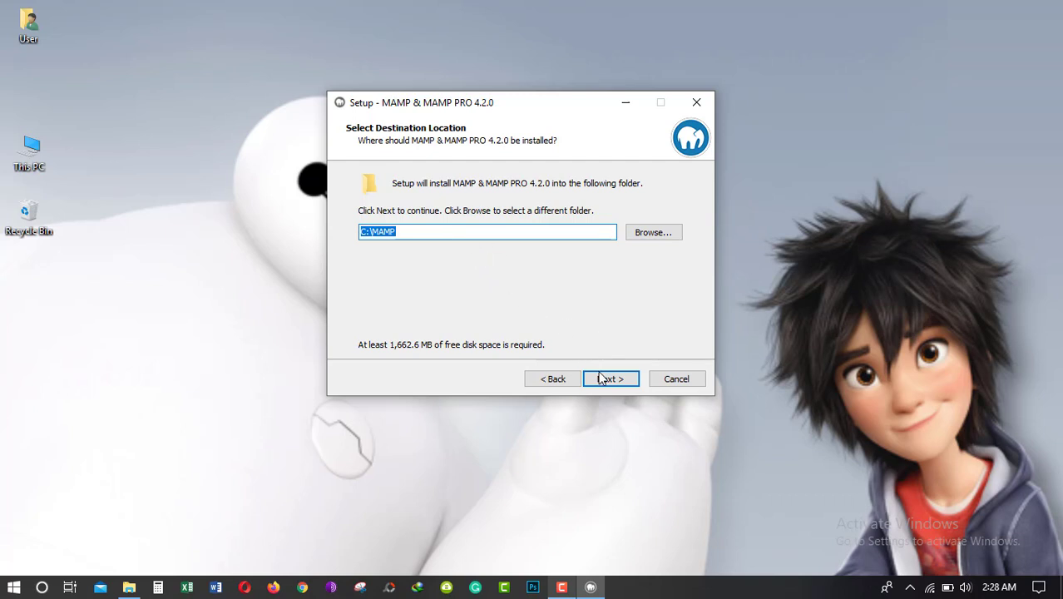
# Step: Install with default C:\MAMP folder, MAMP Start Menu folder and desktop icon, then finish
pyautogui.click(610, 378)
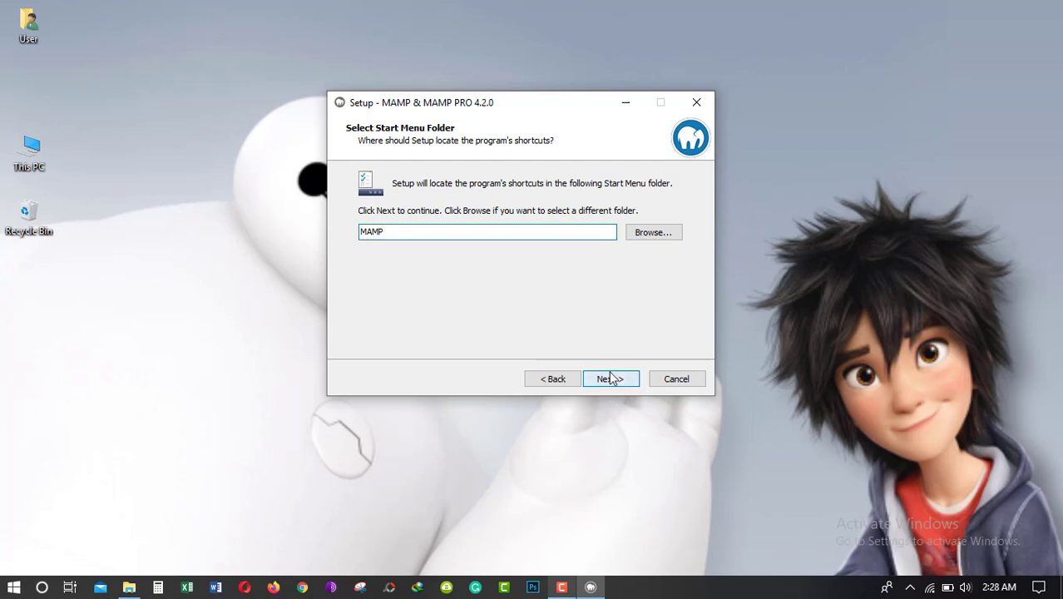
pyautogui.click(610, 379)
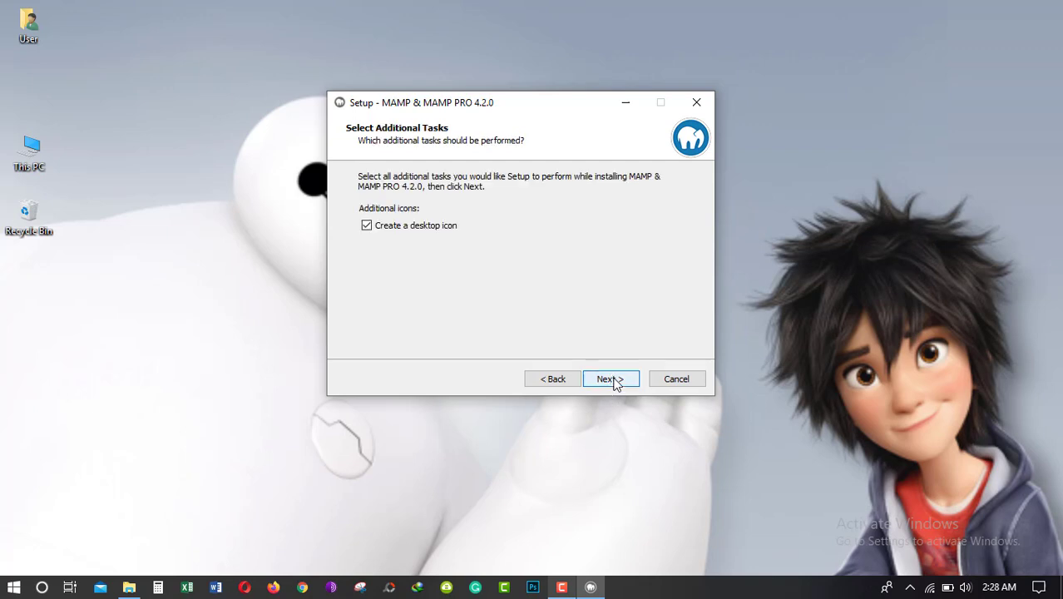
pyautogui.click(610, 379)
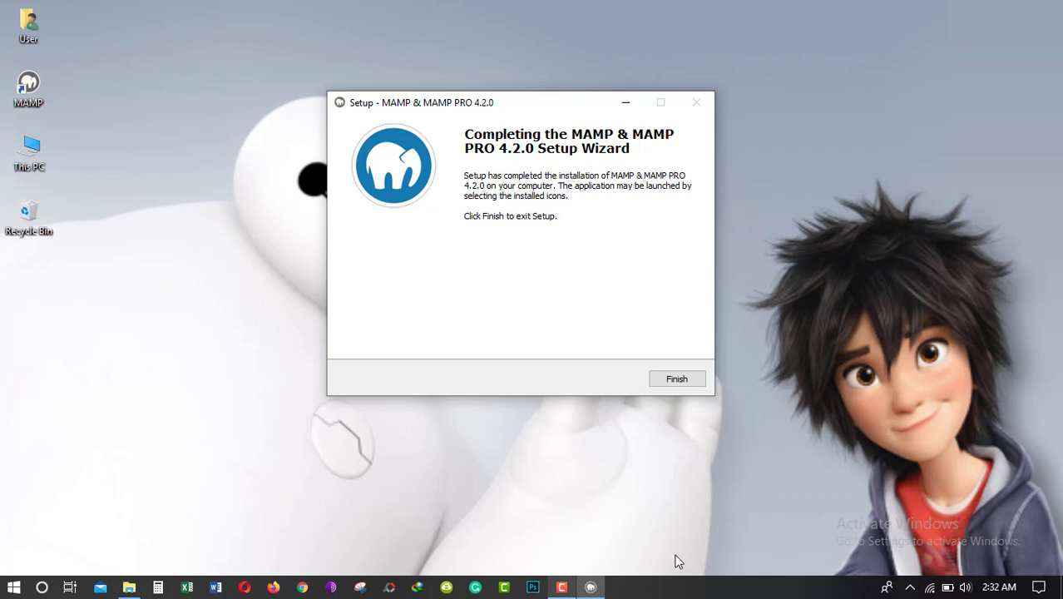
pyautogui.click(676, 378)
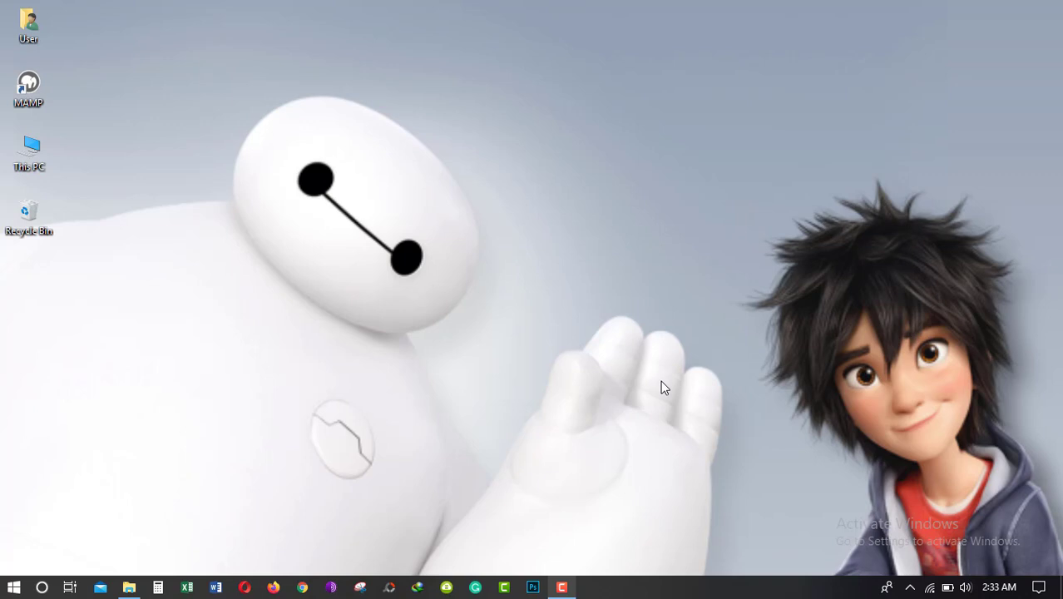
pyautogui.moveTo(29, 87)
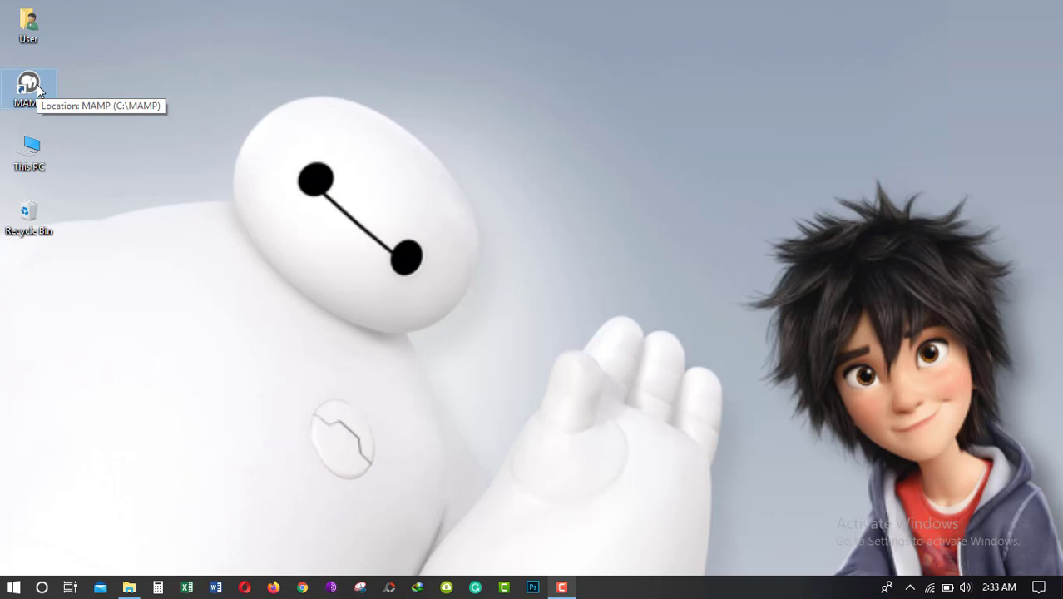
pyautogui.moveTo(50, 89)
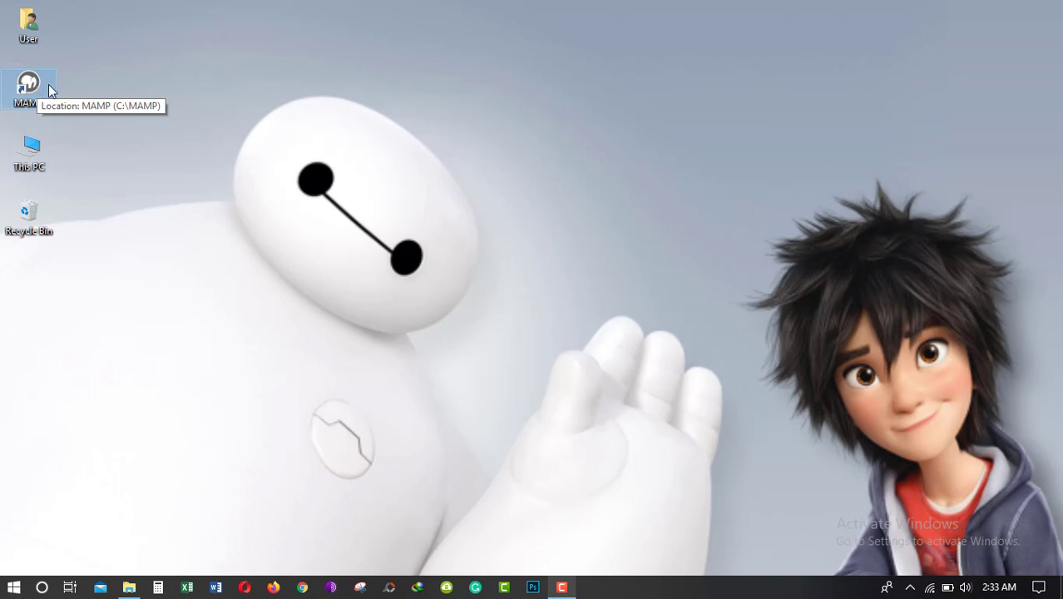
pyautogui.moveTo(249, 280)
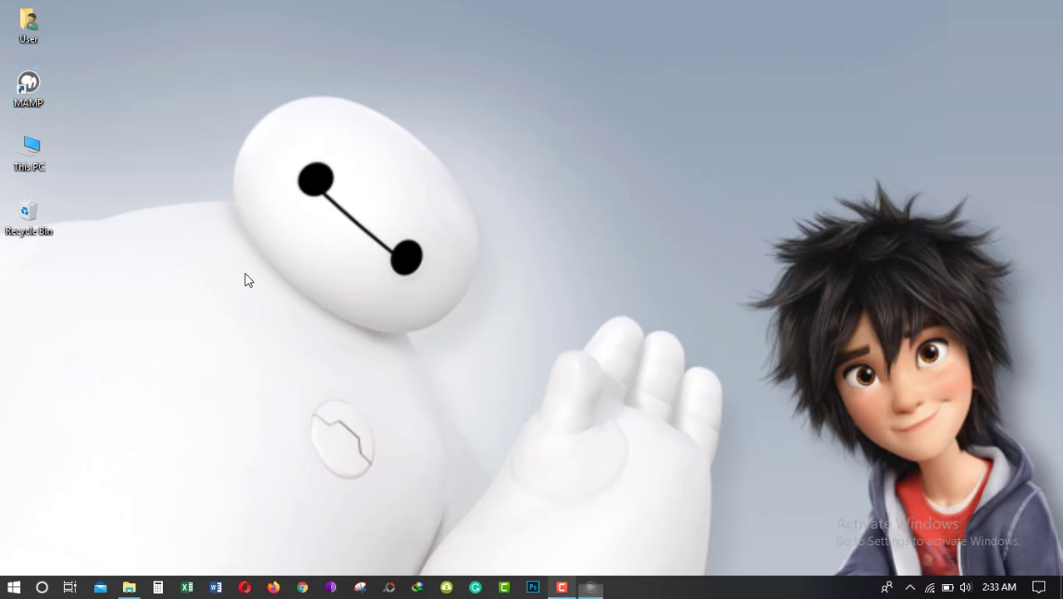
# Step: Launch MAMP from its desktop icon
pyautogui.doubleClick(29, 89)
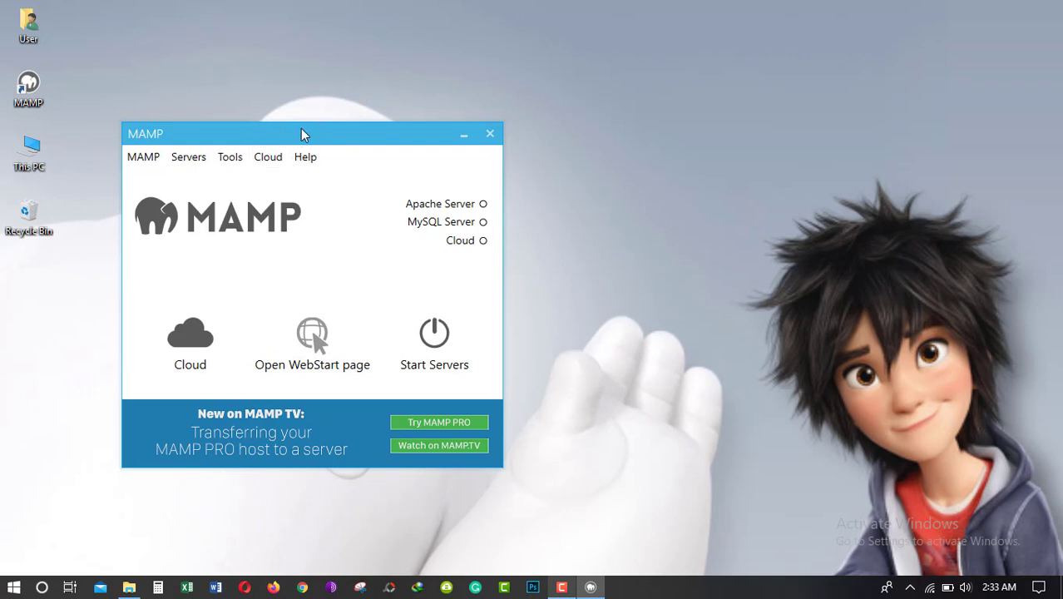
# Step: Start the servers and allow Apache HTTP Server and mysqld.exe through the firewall
pyautogui.moveTo(304, 133); pyautogui.dragTo(516, 90)
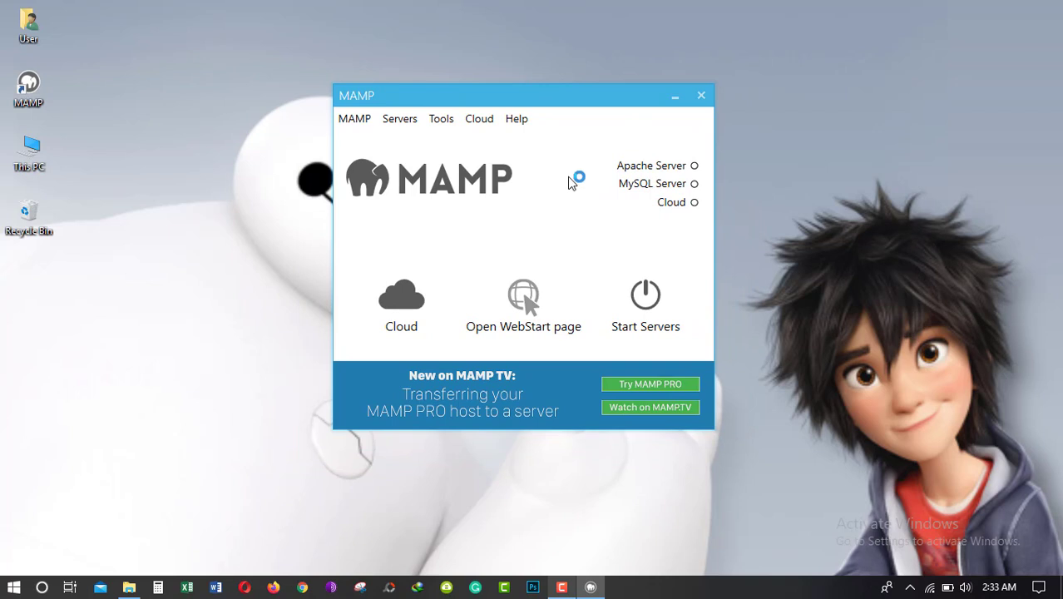
pyautogui.click(645, 305)
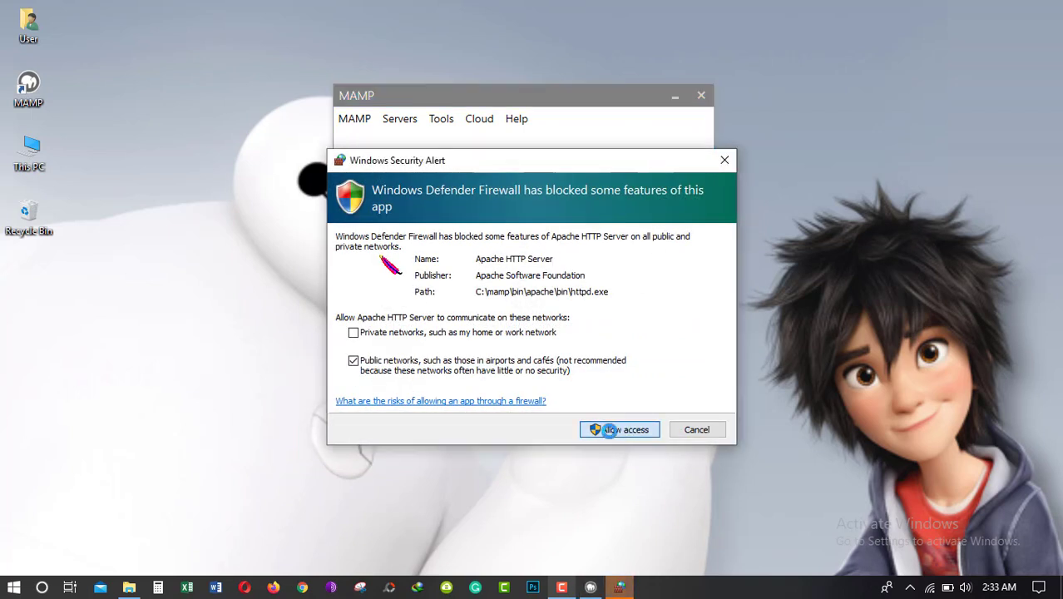
pyautogui.click(619, 429)
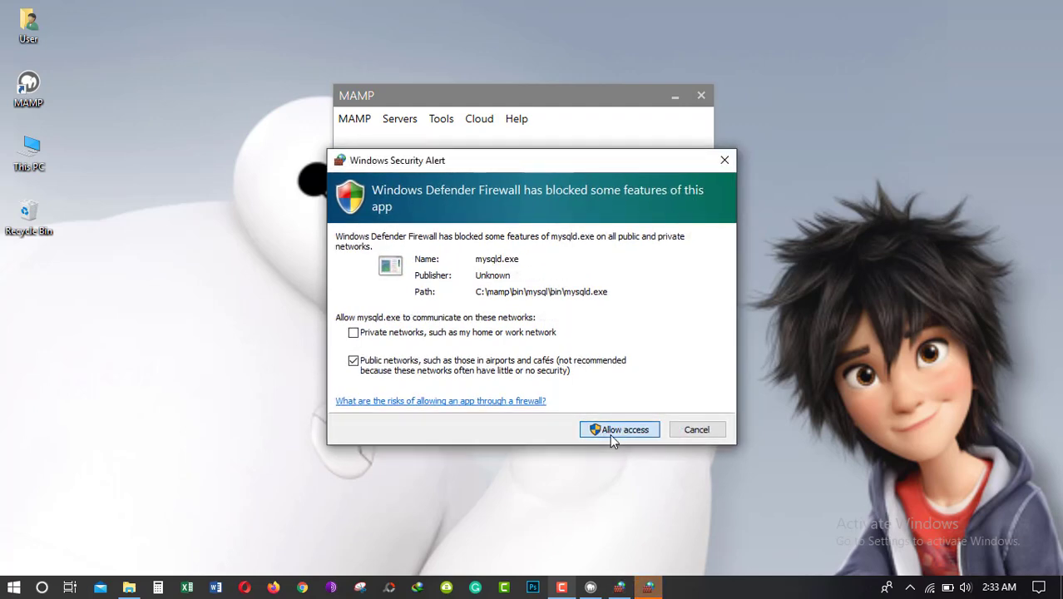
pyautogui.moveTo(614, 447)
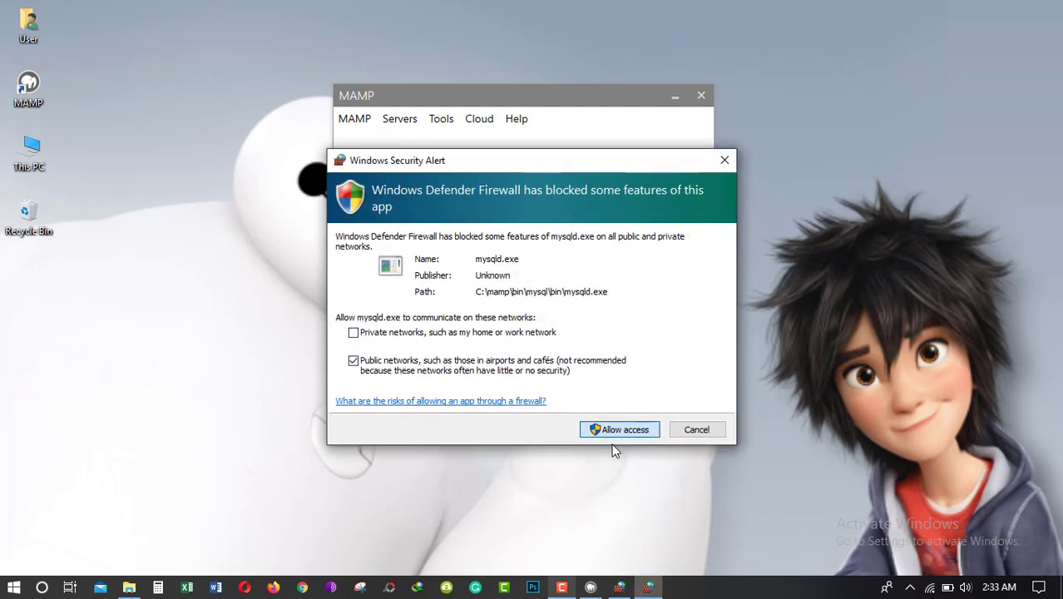
pyautogui.click(618, 429)
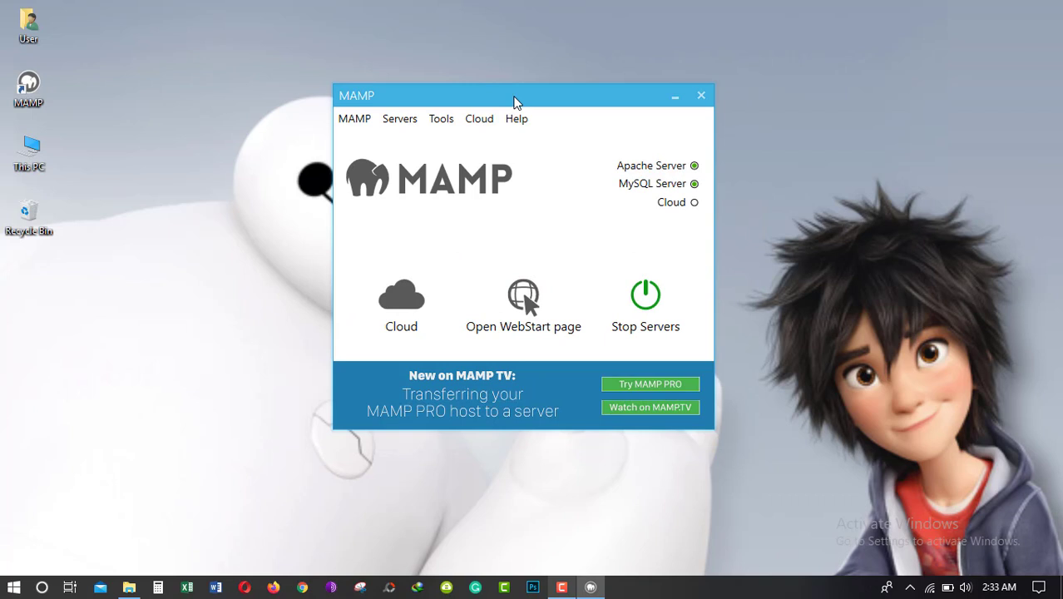
pyautogui.moveTo(515, 95); pyautogui.dragTo(509, 88)
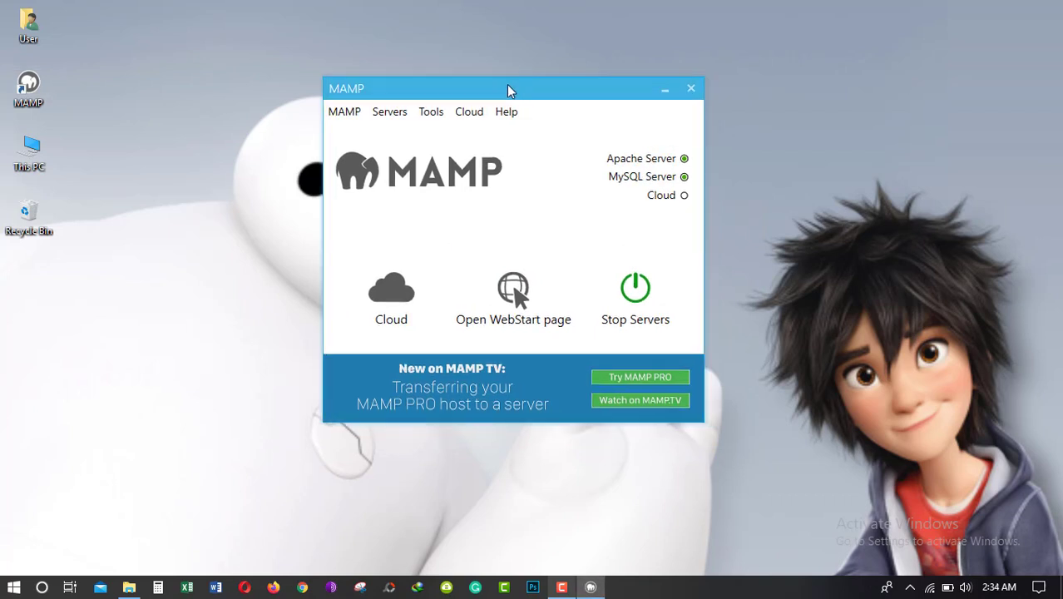
pyautogui.moveTo(509, 89); pyautogui.dragTo(519, 86)
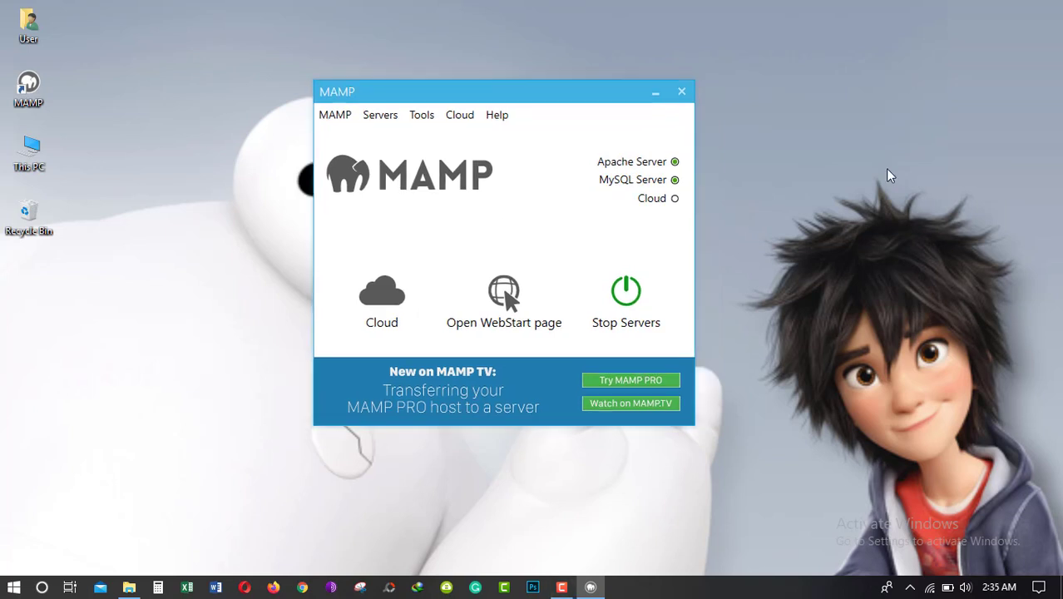
pyautogui.moveTo(611, 188)
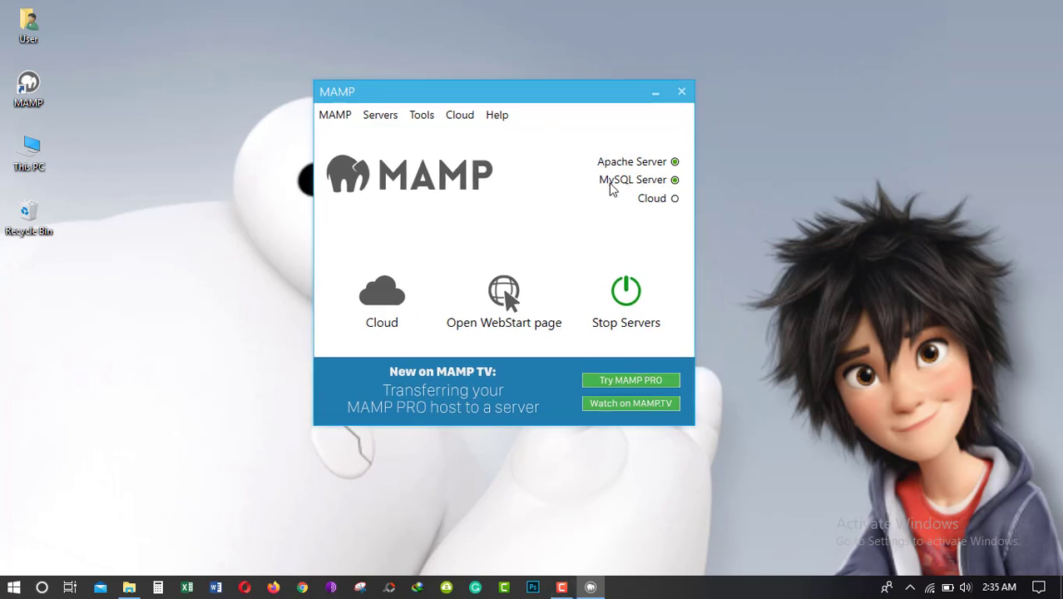